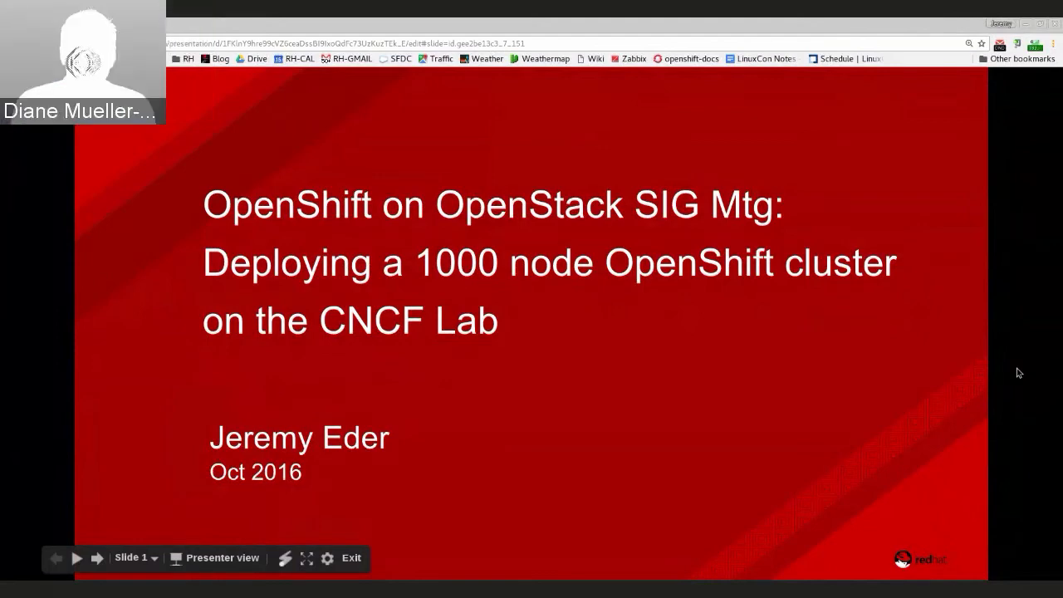
left_click(96, 559)
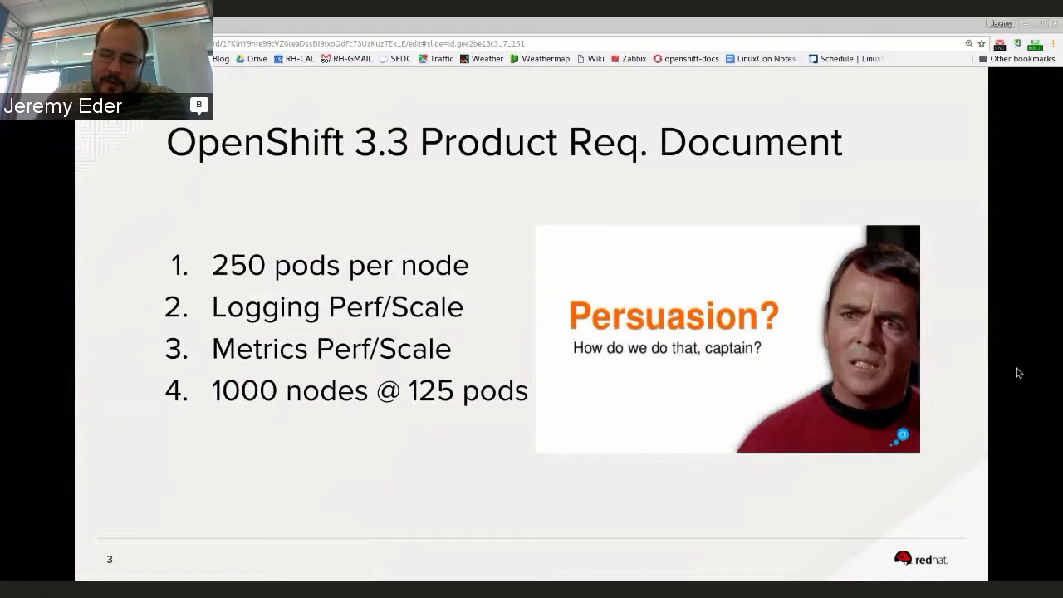
key("Right")
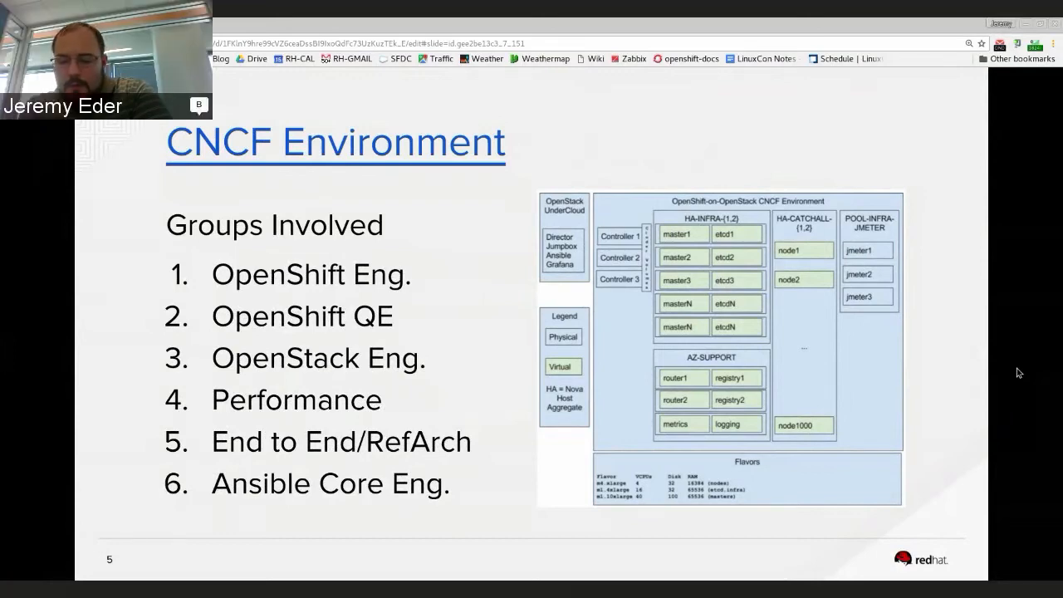
key("Right")
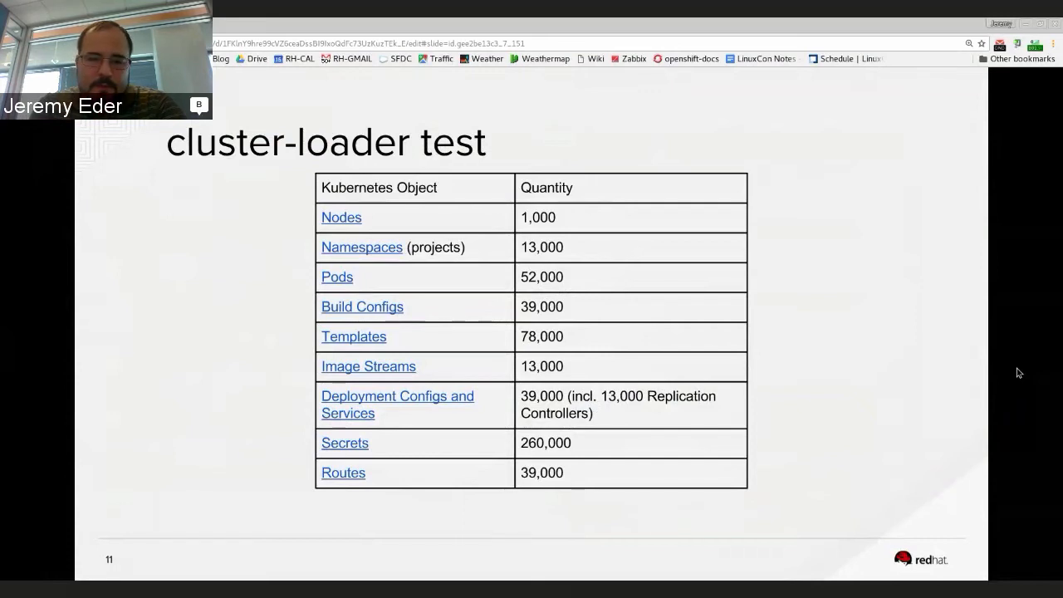
key("Right")
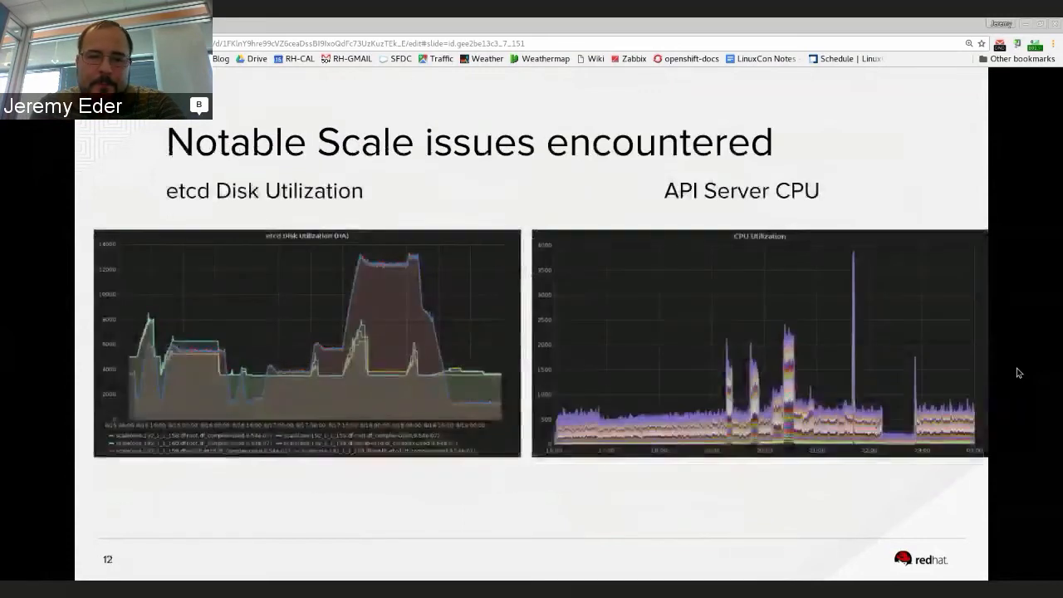